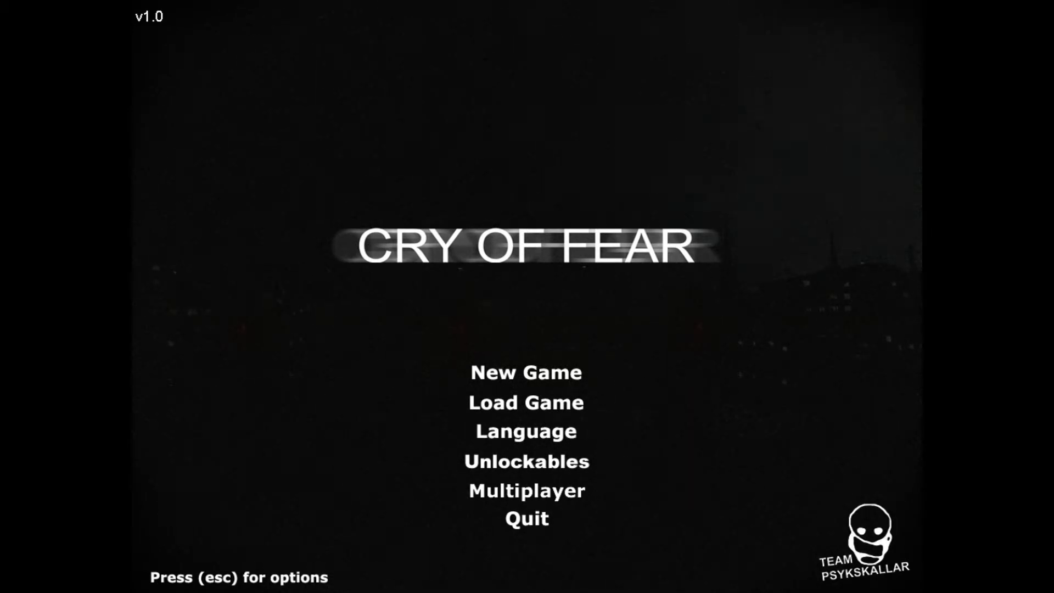
# Step: Start a new game and choose a difficulty to reach the main menu
pyautogui.click(526, 373)
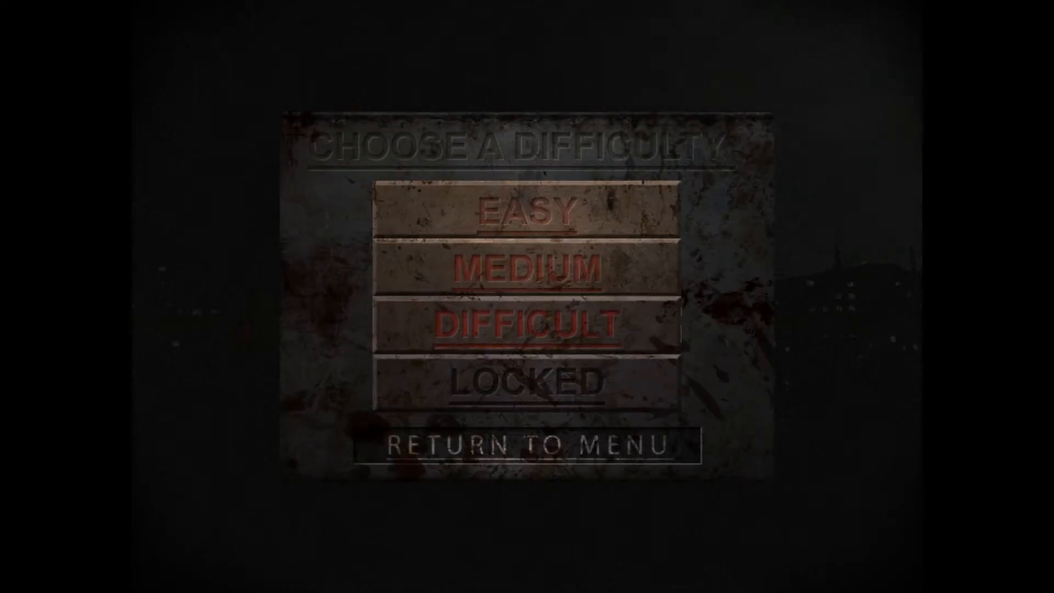
pyautogui.click(530, 445)
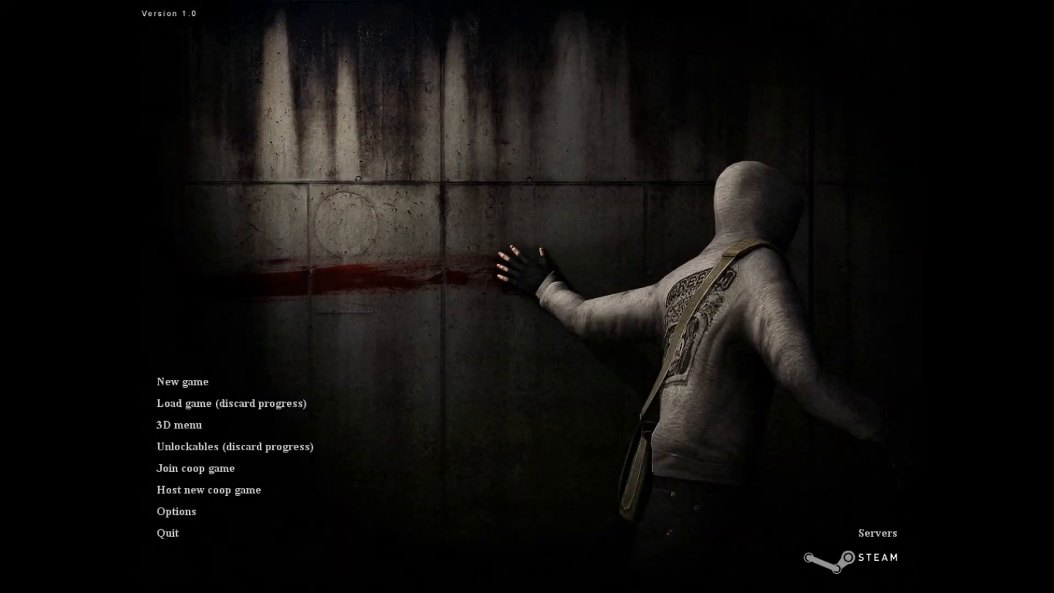
# Step: Begin the new game, explore the dark opening level, then pause it
pyautogui.click(181, 381)
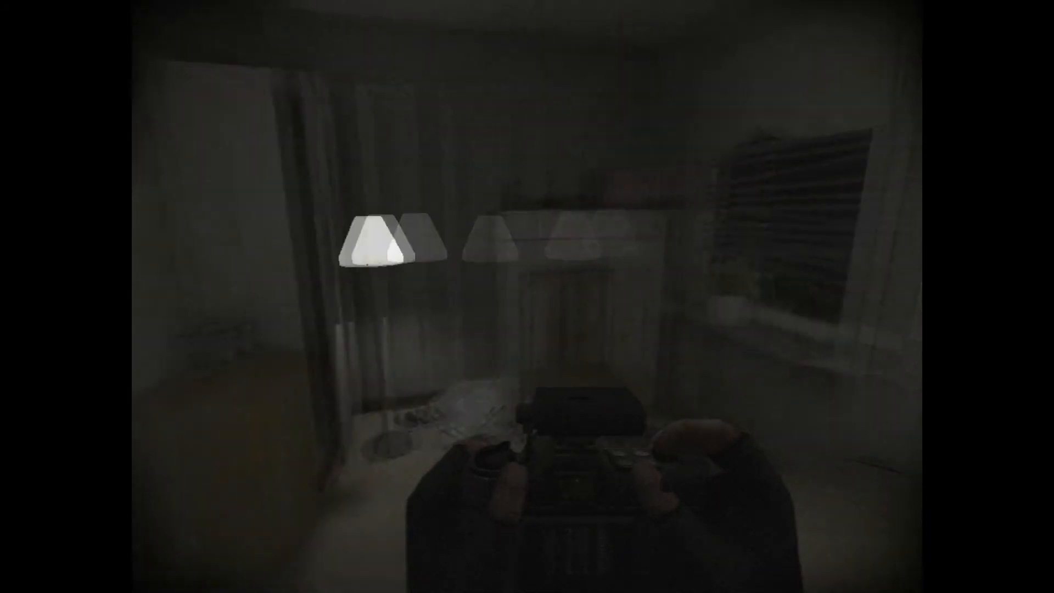
pyautogui.press('Escape')
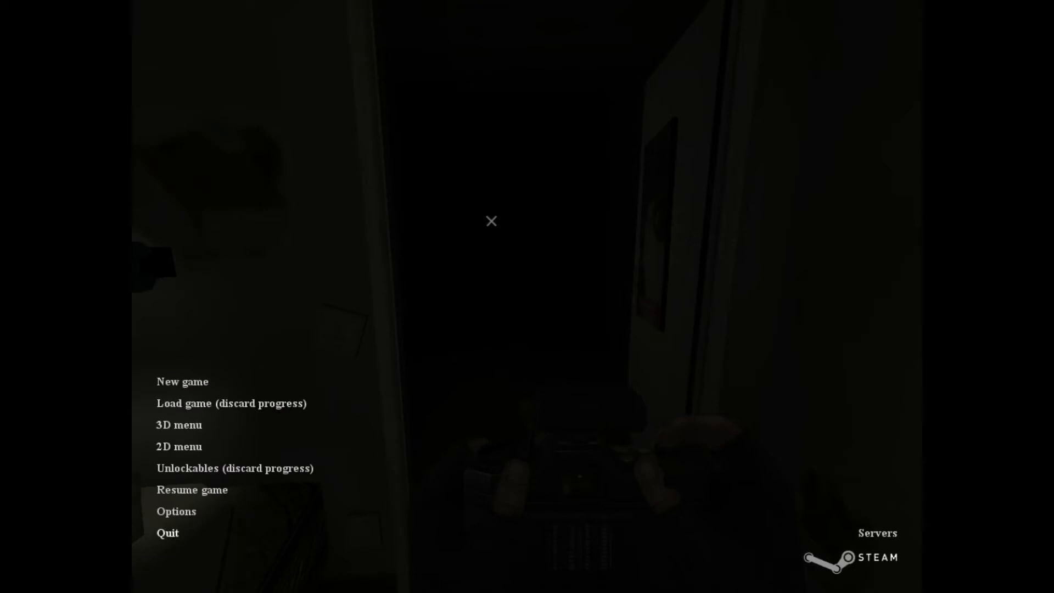
# Step: In Options, lower the music volume on the audio page and view the mouse settings
pyautogui.click(176, 511)
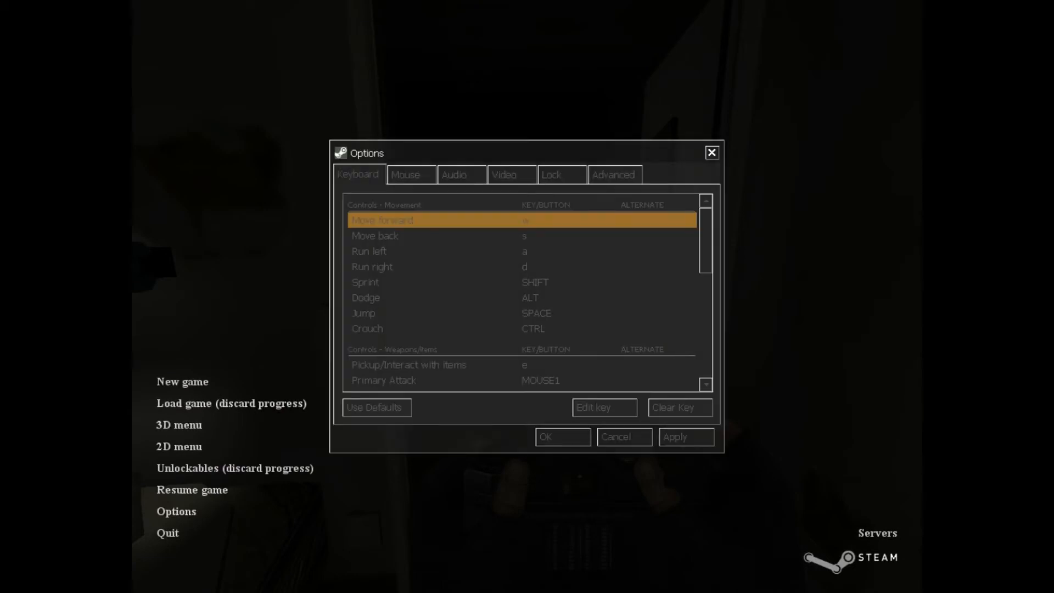
pyautogui.click(613, 175)
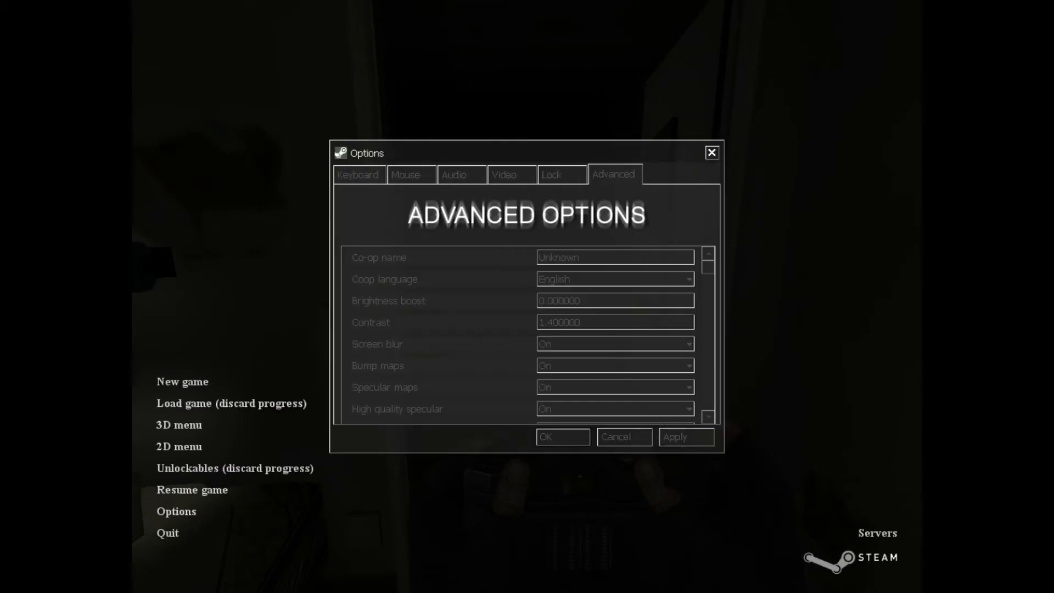
pyautogui.click(454, 175)
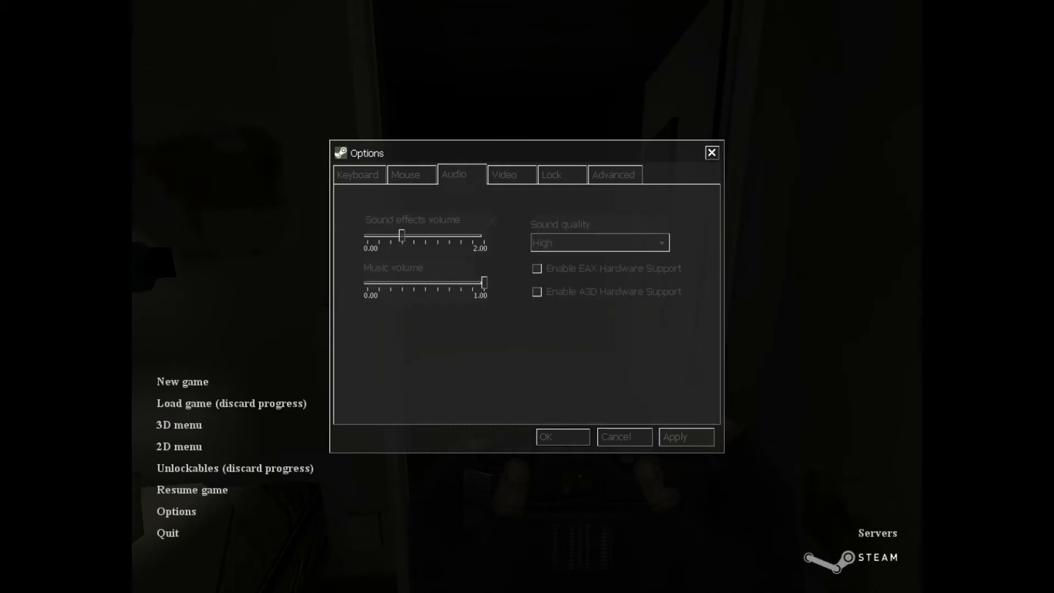
pyautogui.moveTo(484, 283); pyautogui.dragTo(452, 283)
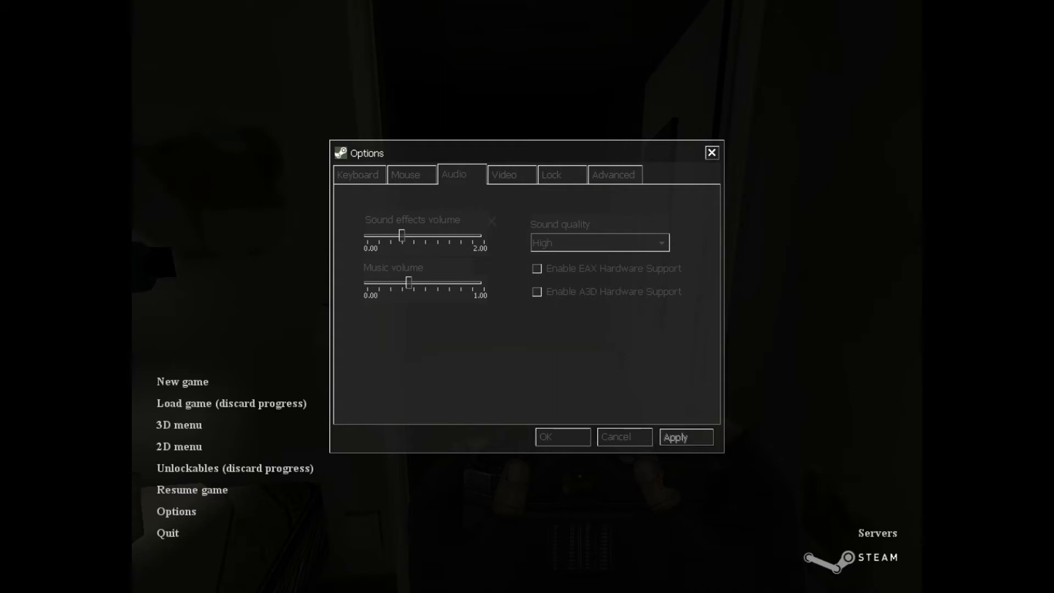
pyautogui.click(405, 175)
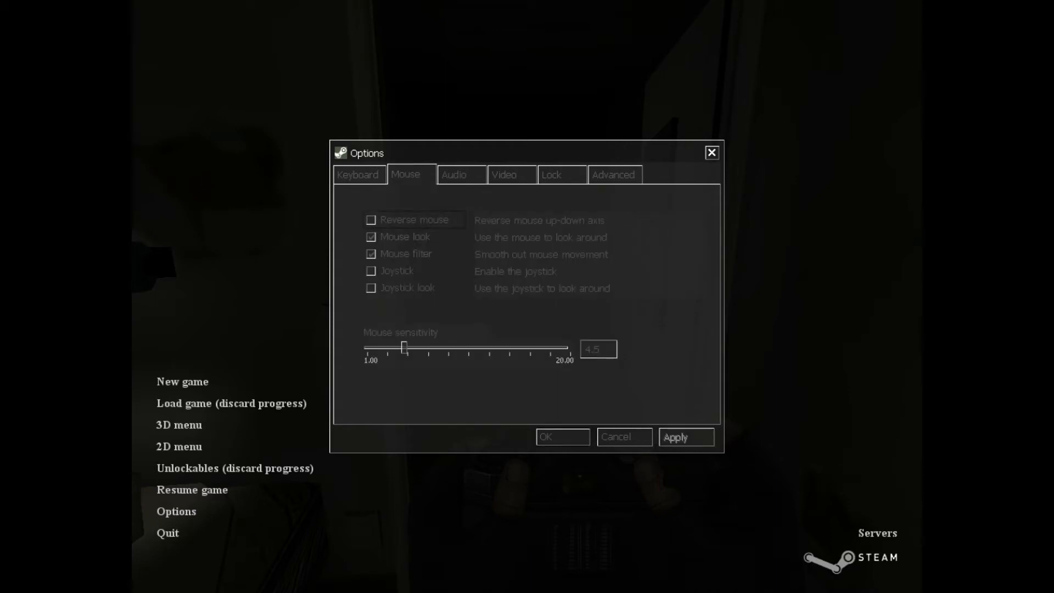
# Step: Raise mouse sensitivity from 4.5 to about 6.9 and apply it
pyautogui.moveTo(403, 347); pyautogui.dragTo(428, 347)
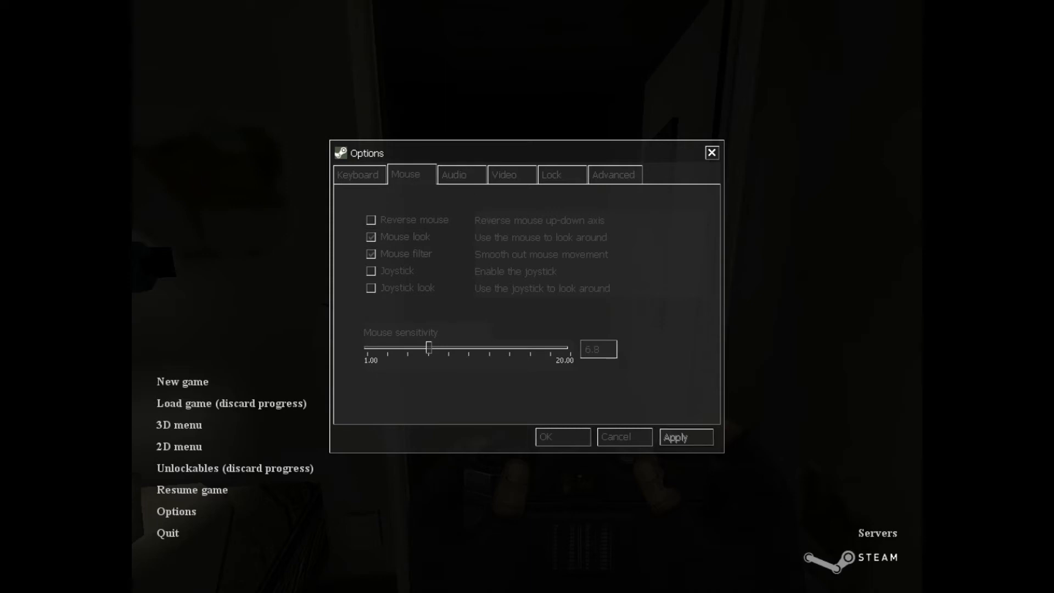
pyautogui.click(357, 175)
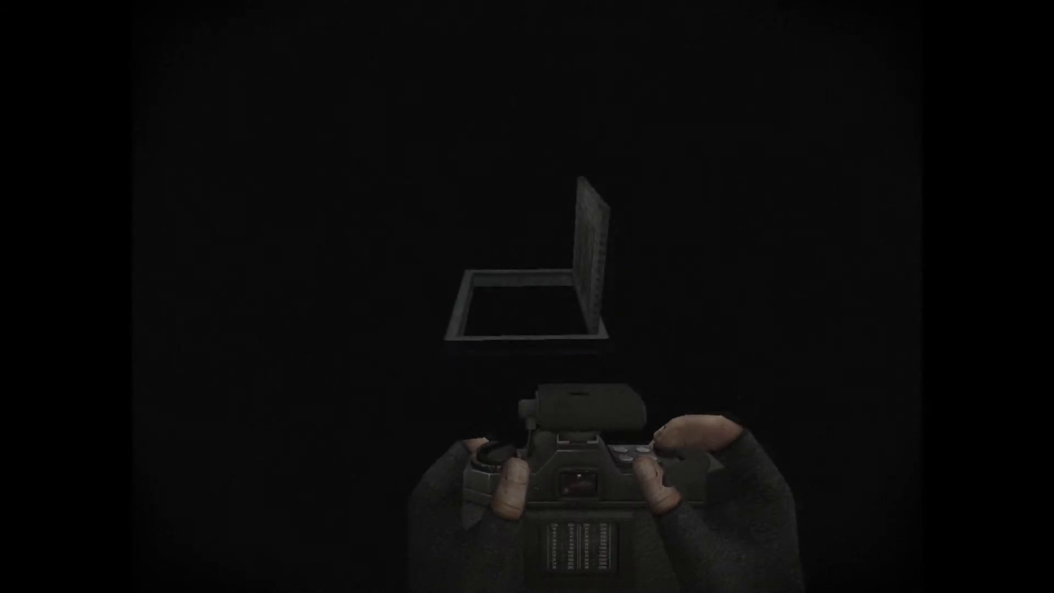
# Step: Leave the menu and resume play, walking the dark room with the camera toward the trapdoor
pyautogui.press('Escape')
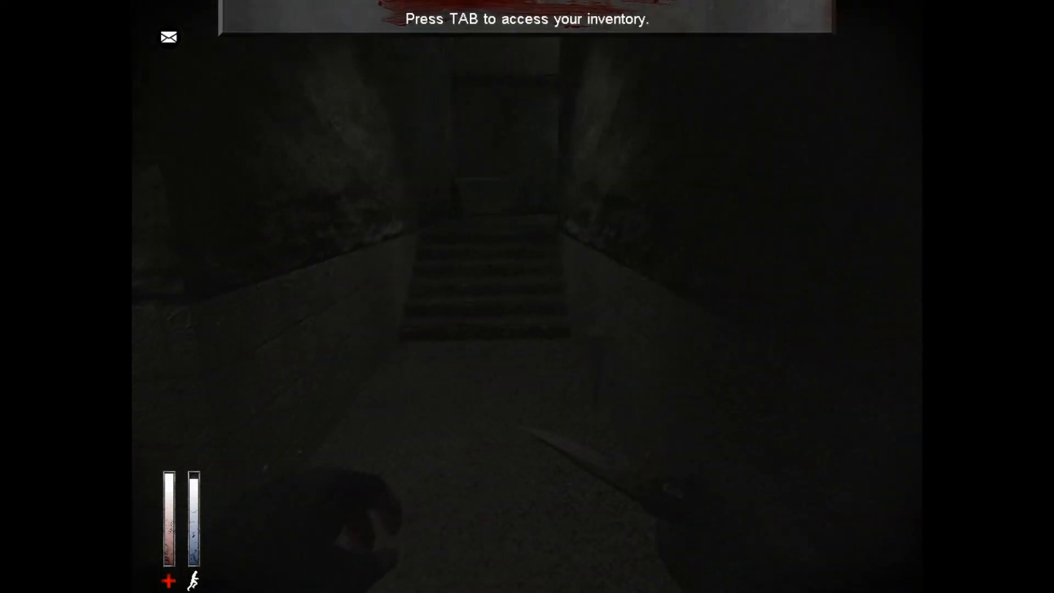
# Step: From the inventory's Pockets, take out the phone to read Mom's message
pyautogui.press('Tab')
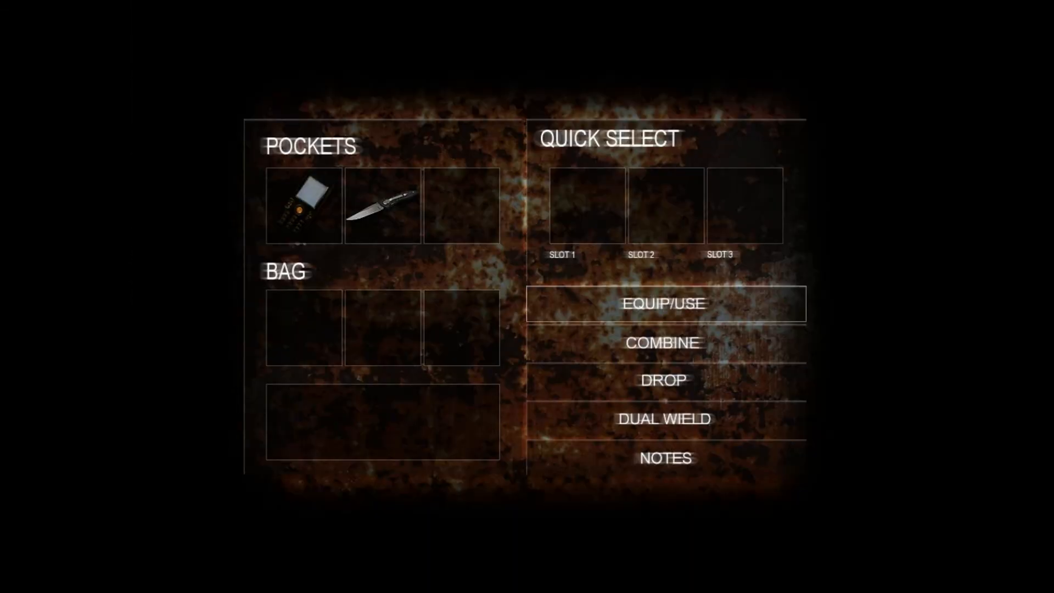
pyautogui.click(665, 303)
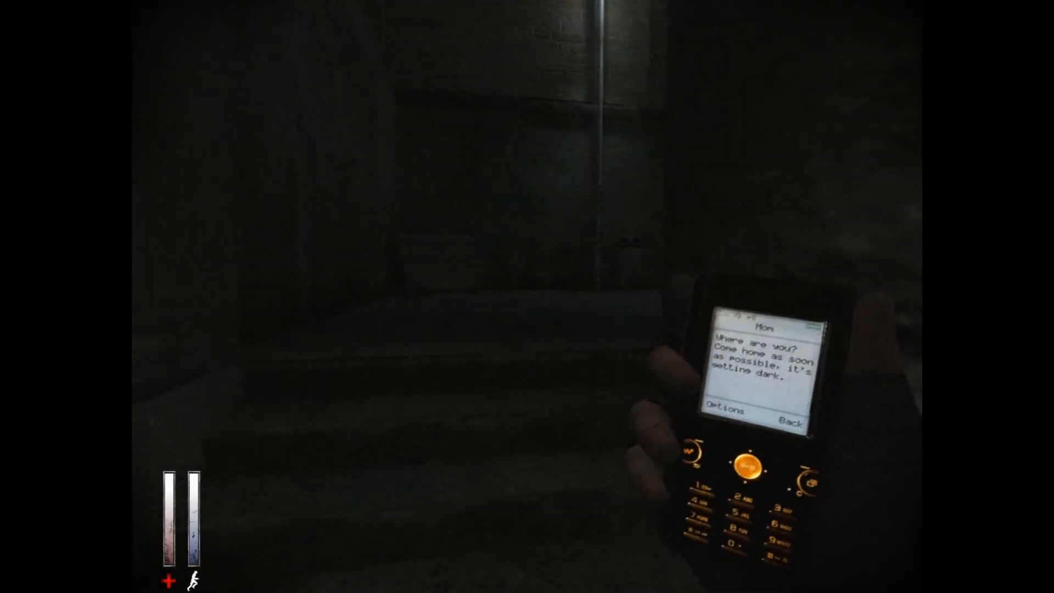